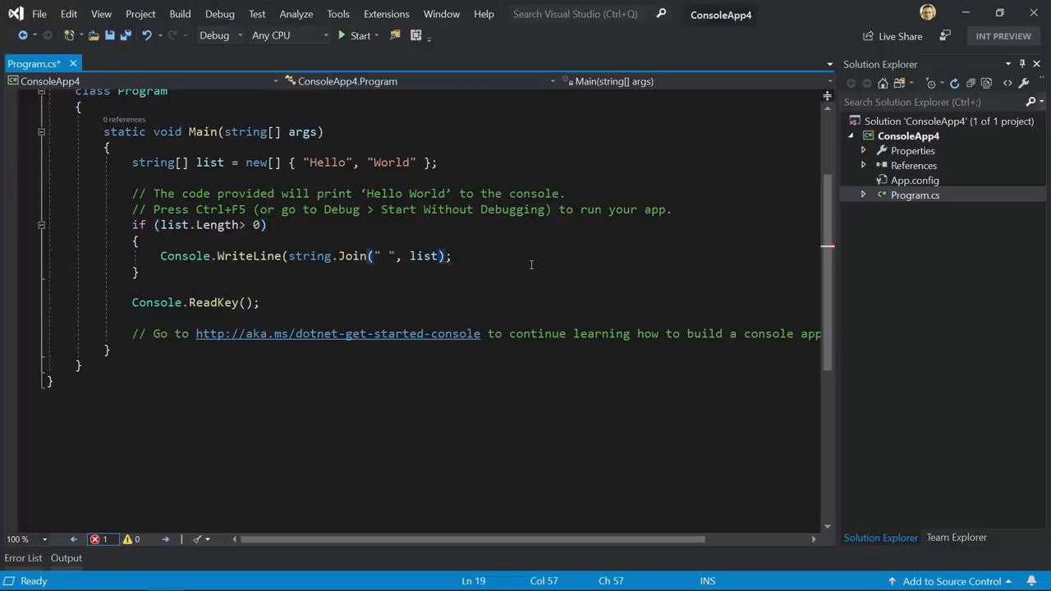
- Close the WriteLine call with ')' and set a breakpoint on that line before debugging
{"action": "type", "text": ")"}
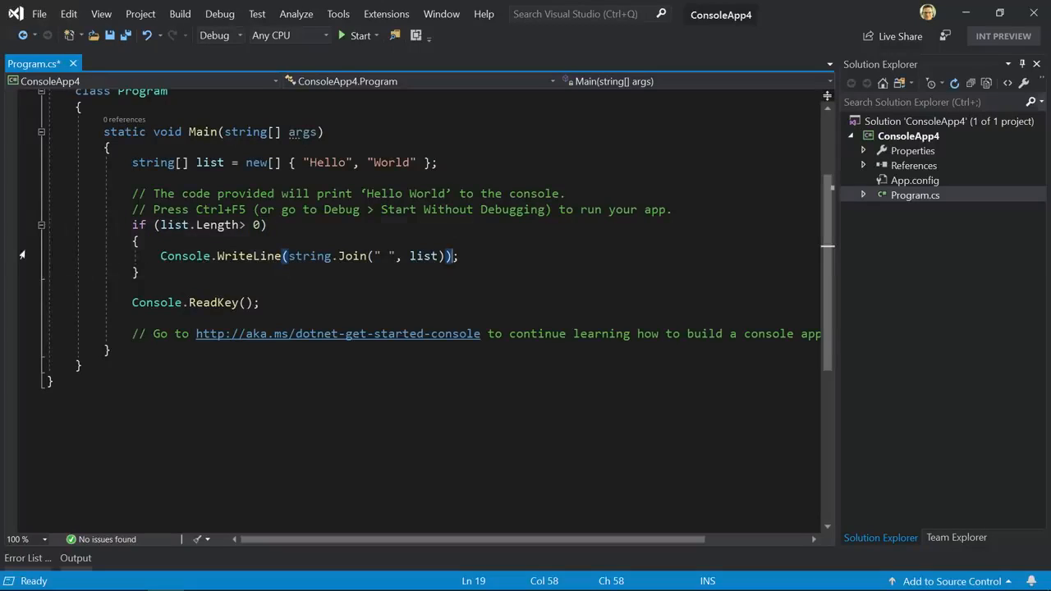
{"action": "left_click", "coordinate": [10, 256]}
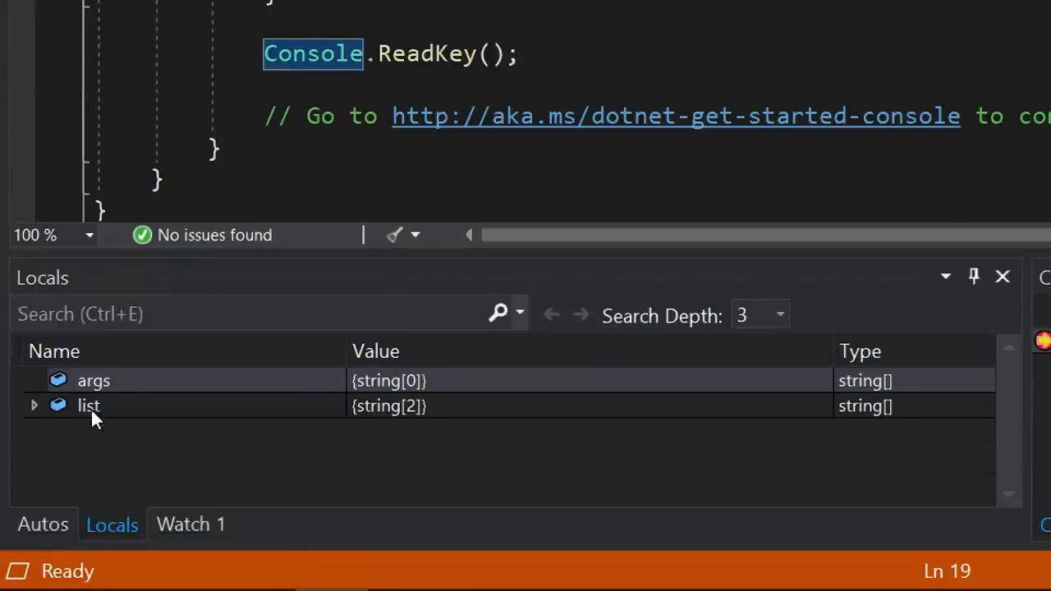
{"action": "mouse_move", "coordinate": [243, 407]}
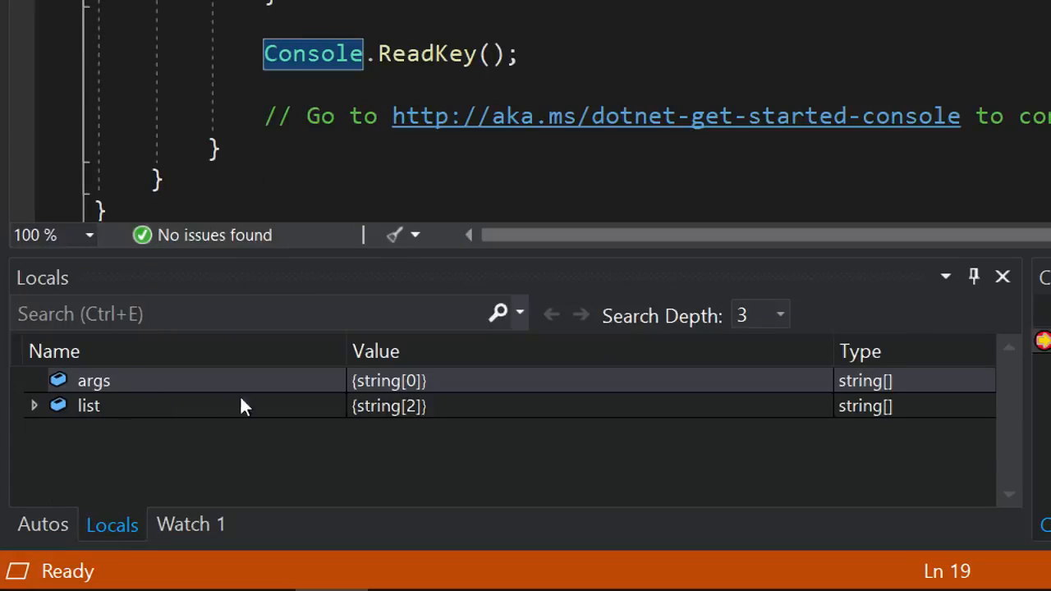
- Search the Locals window for 'world' to reveal the list element holding "World"
{"action": "left_click", "coordinate": [246, 314]}
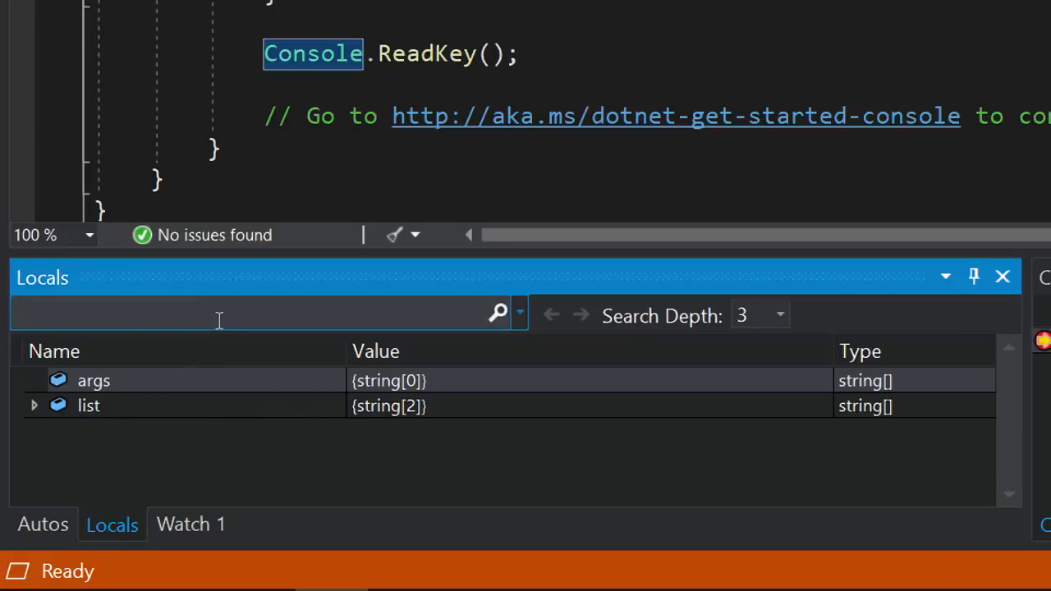
{"action": "type", "text": "world"}
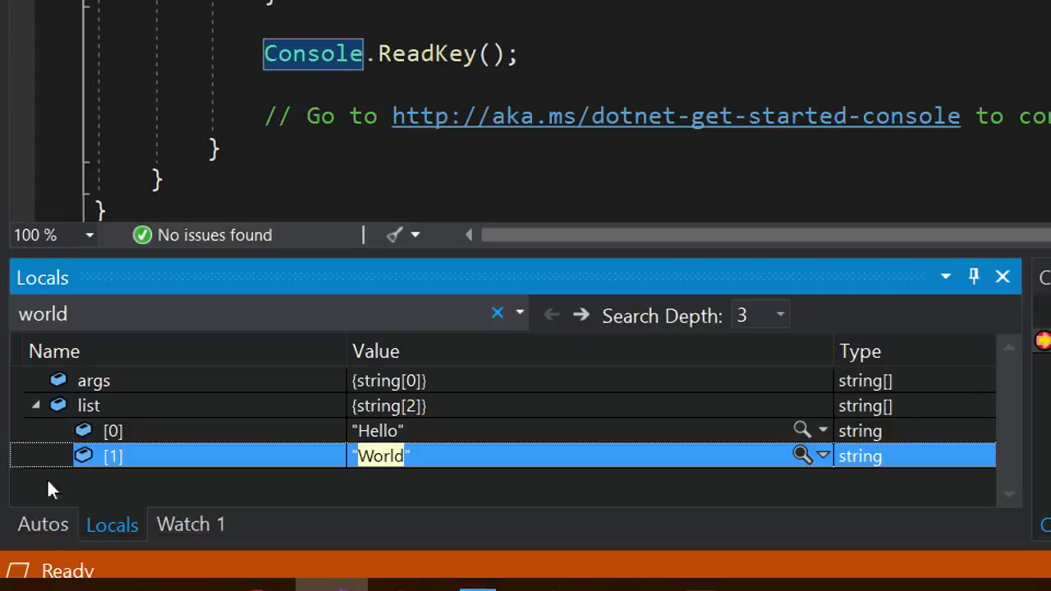
{"action": "mouse_move", "coordinate": [193, 524]}
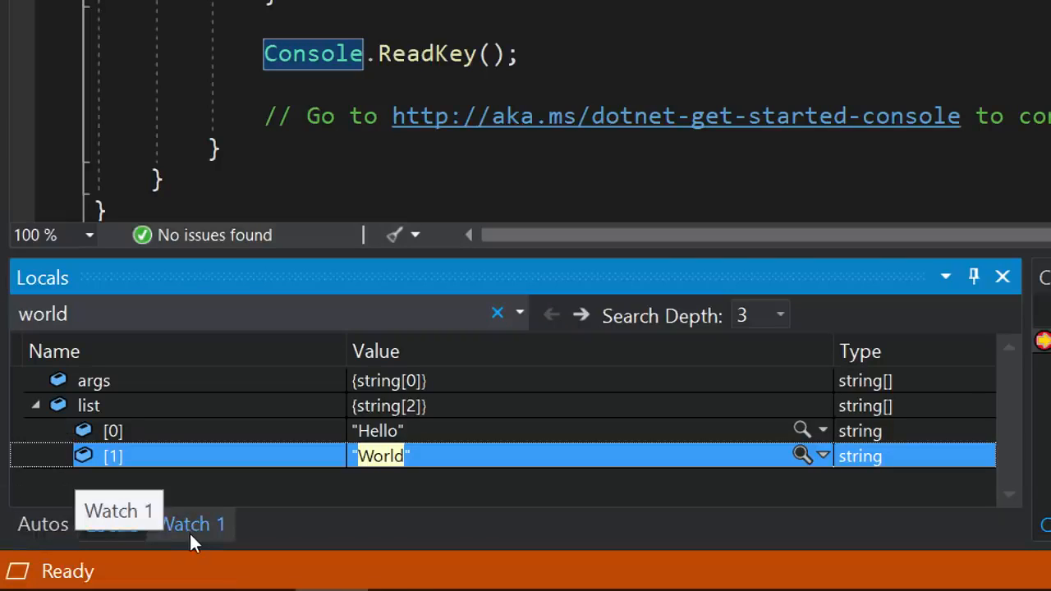
{"action": "mouse_move", "coordinate": [255, 440]}
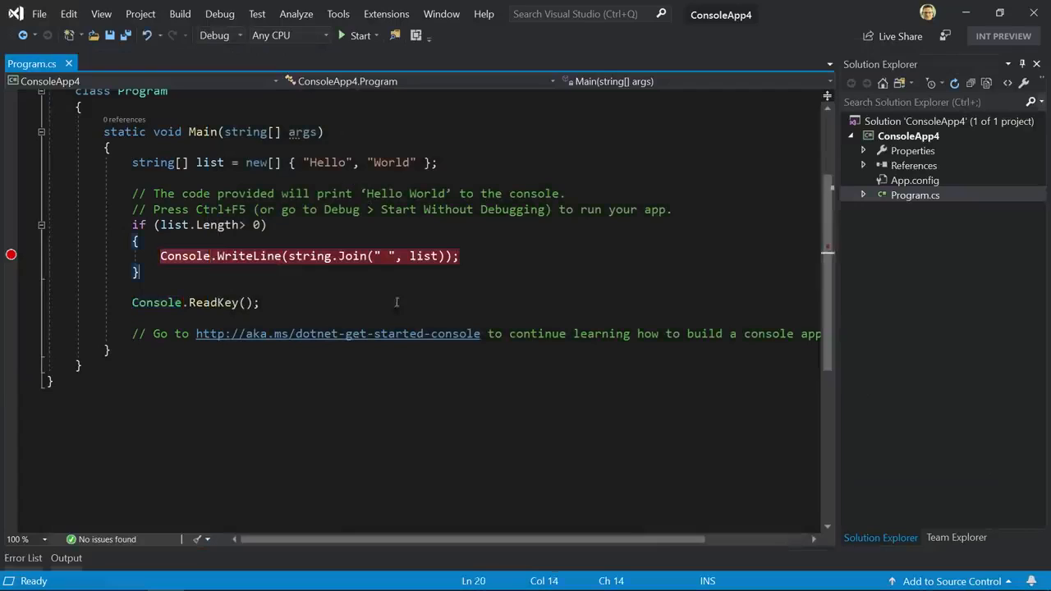
{"action": "mouse_move", "coordinate": [411, 284]}
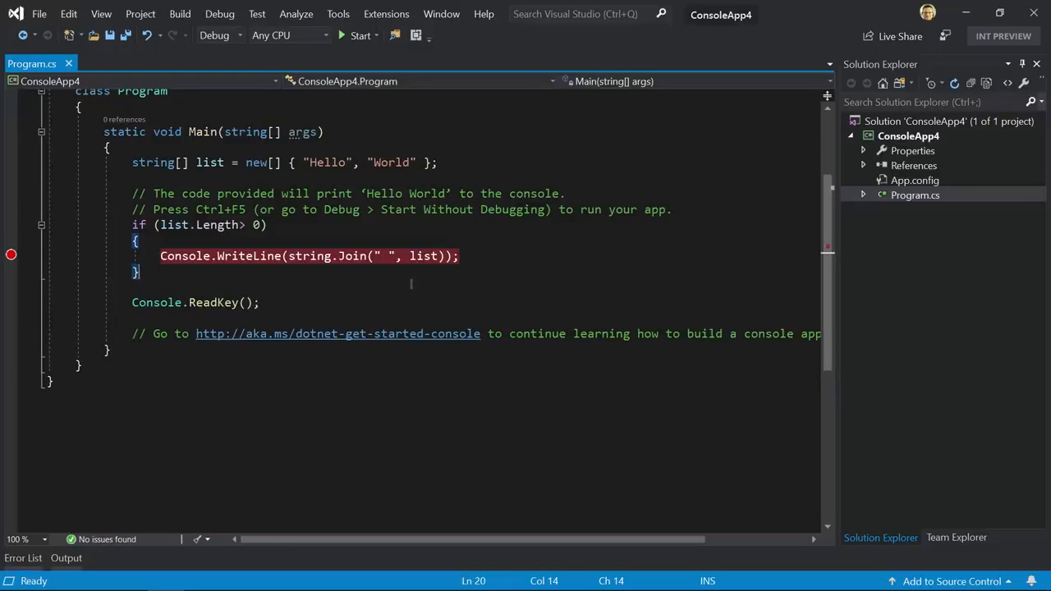
- Switch to the Notepad window listing the Visual Studio feature topics
{"action": "left_click", "coordinate": [546, 208]}
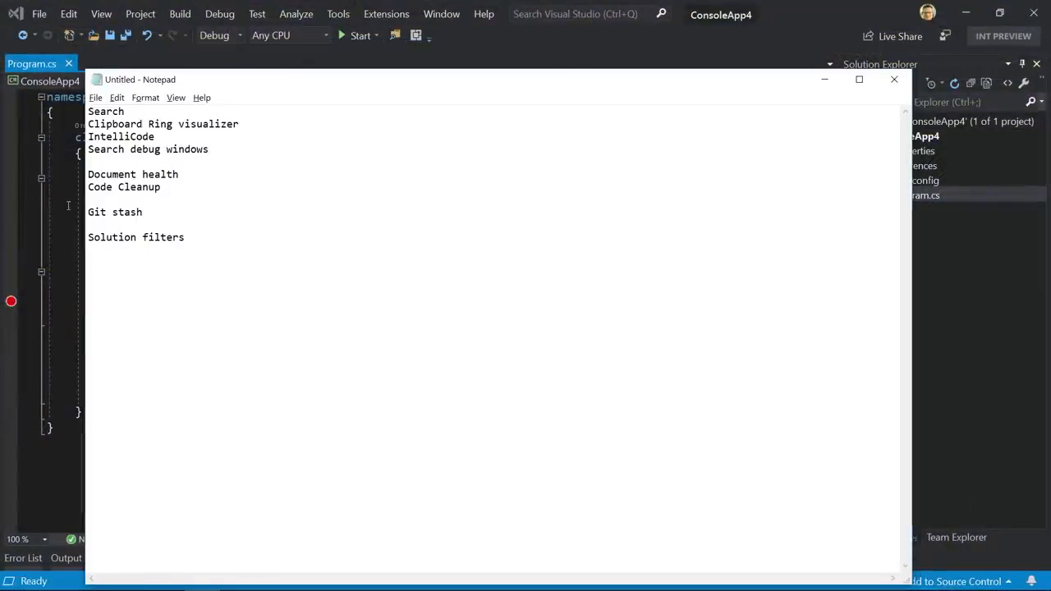
- Close the notes and delete a ')' from Console.WriteLine so the file reports one error
{"action": "left_click", "coordinate": [893, 79]}
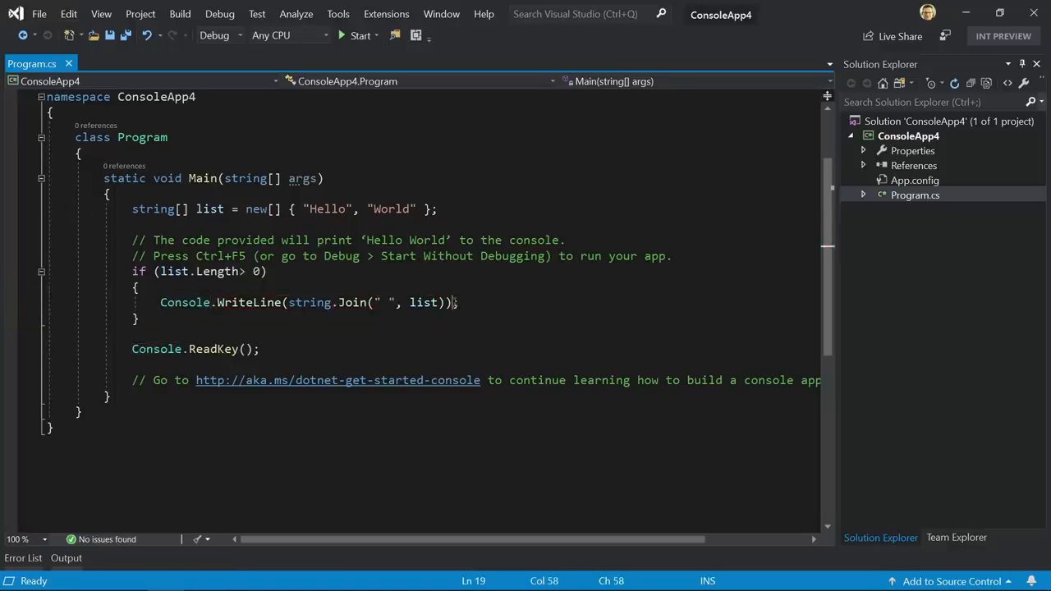
{"action": "key", "text": "Backspace"}
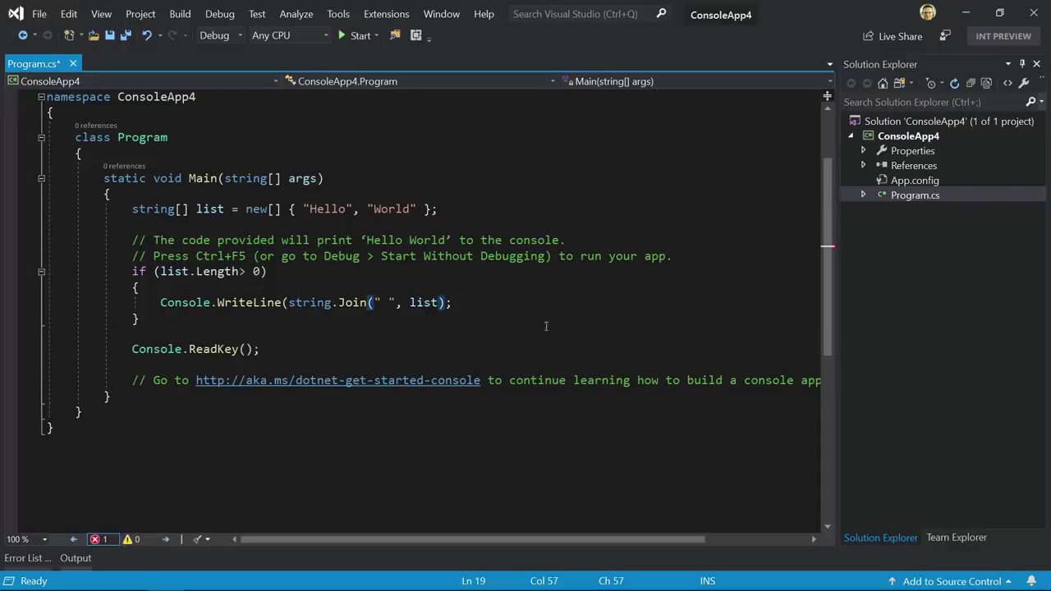
{"action": "scroll", "scroll_direction": "up", "scroll_amount": 3}
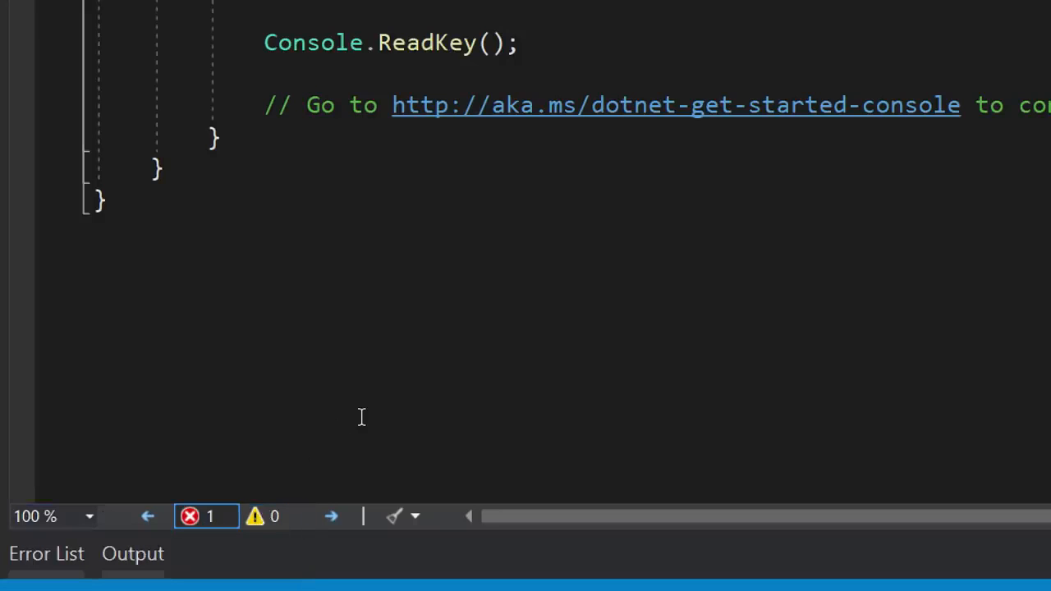
{"action": "mouse_move", "coordinate": [473, 335]}
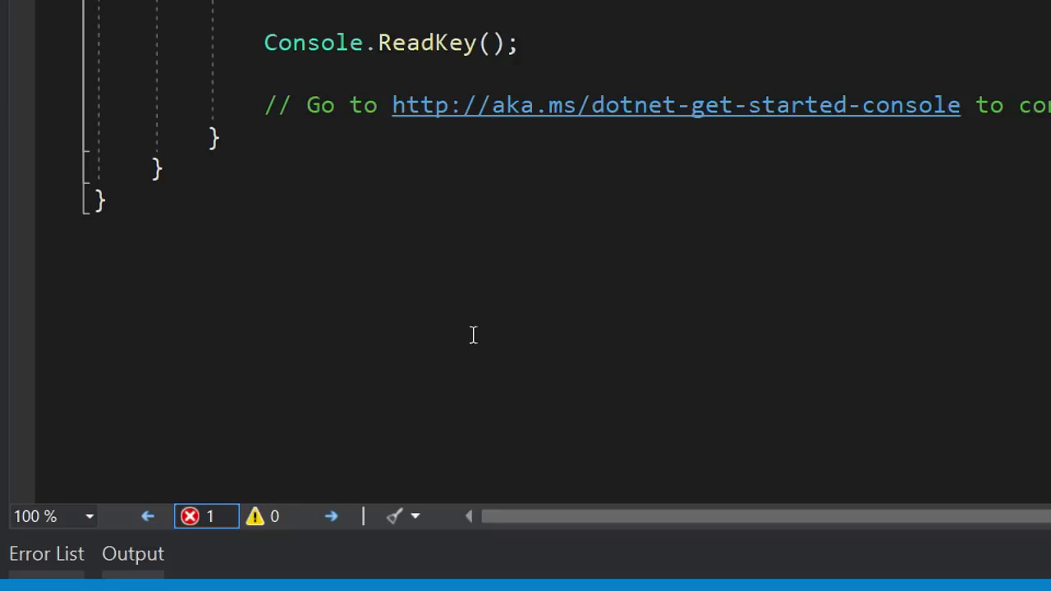
{"action": "mouse_move", "coordinate": [582, 286]}
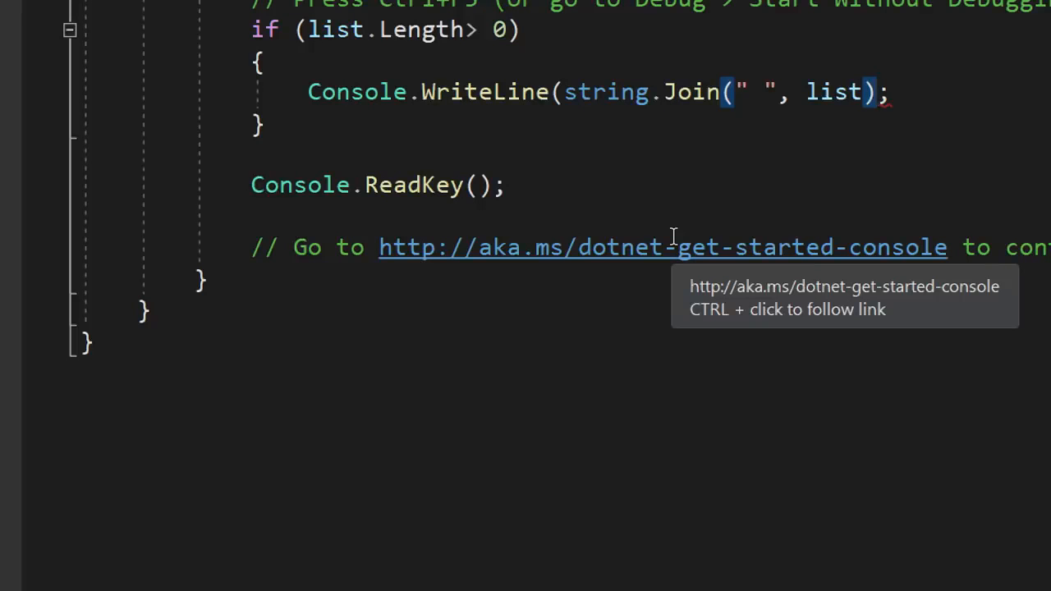
{"action": "scroll", "scroll_direction": "down", "scroll_amount": 3}
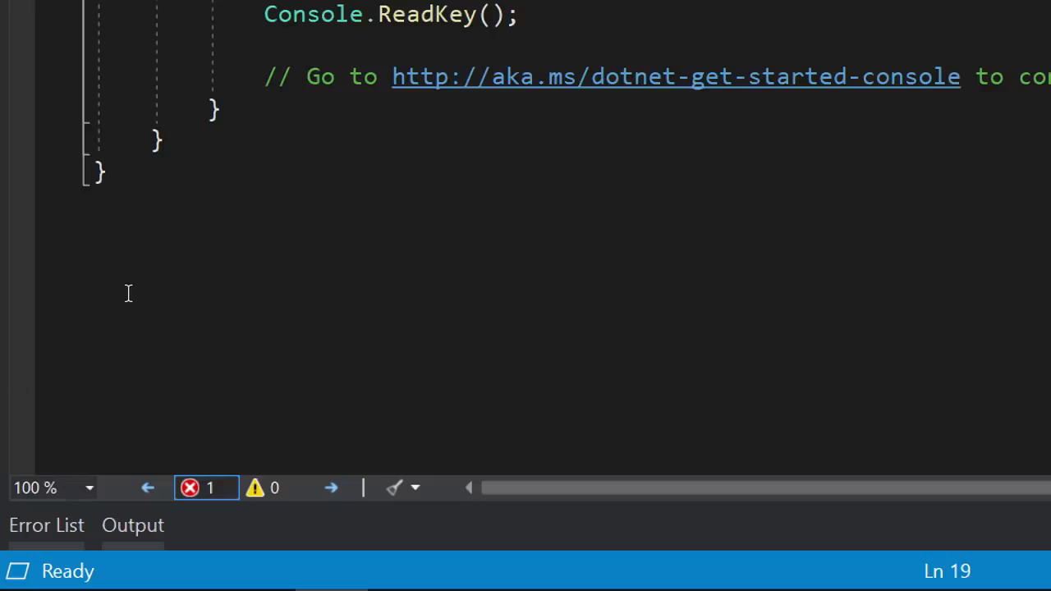
{"action": "mouse_move", "coordinate": [621, 62]}
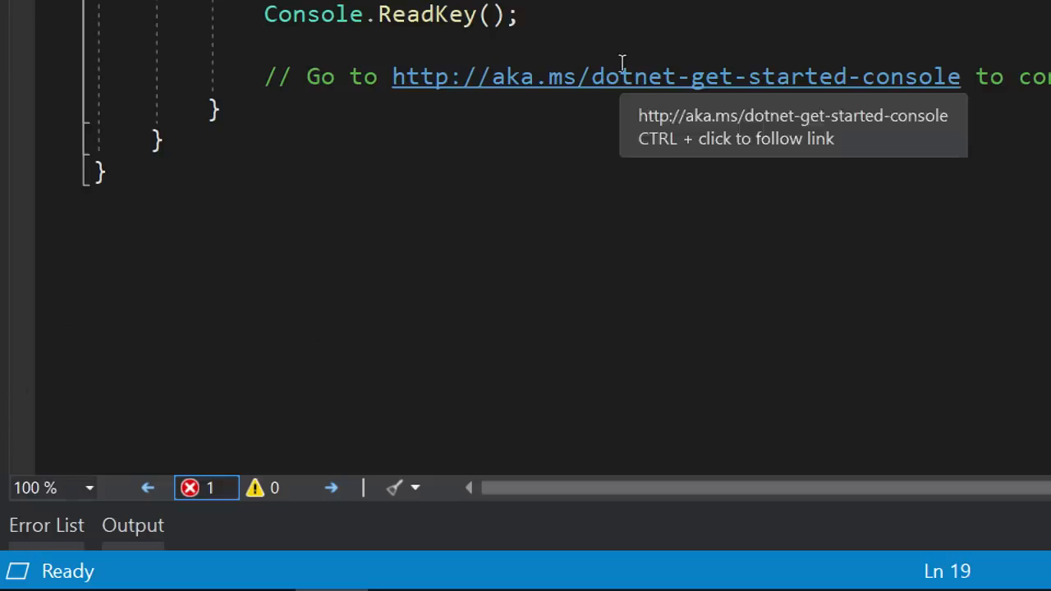
{"action": "mouse_move", "coordinate": [332, 486]}
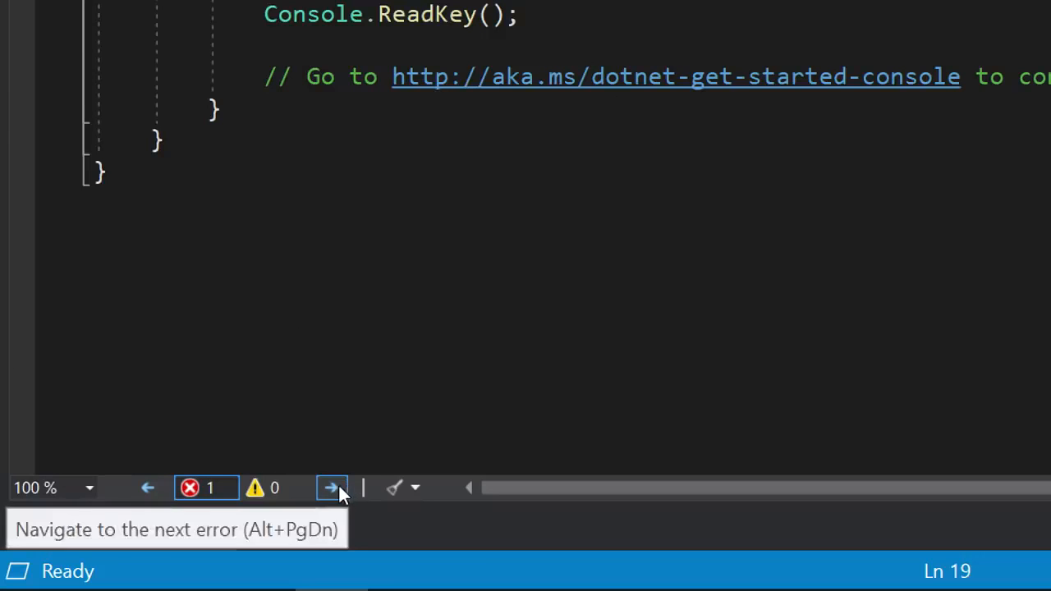
{"action": "mouse_move", "coordinate": [146, 486]}
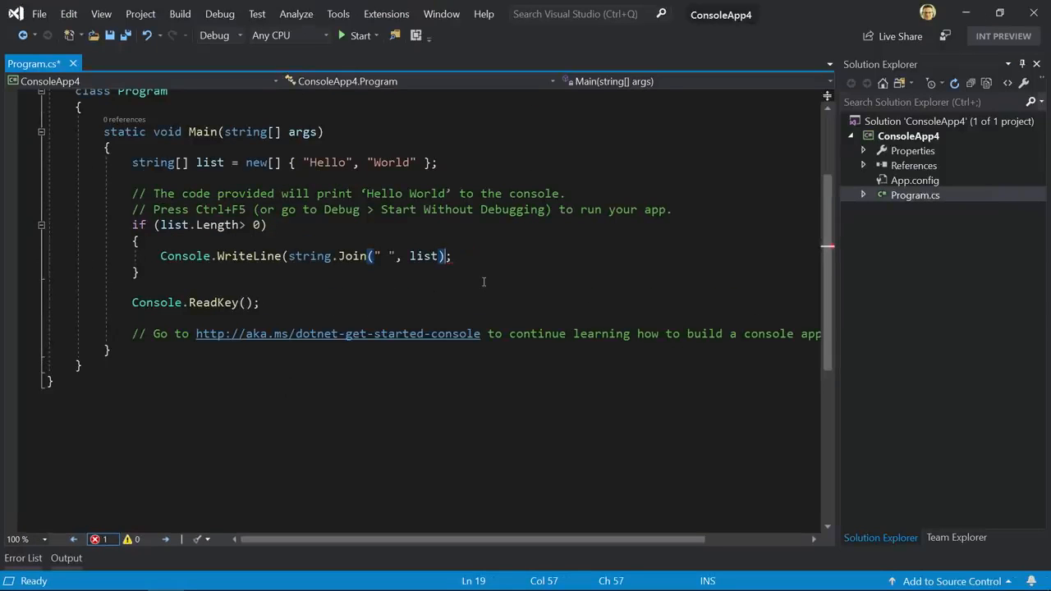
- Re-add the ')' after list in Console.WriteLine so the health indicator shows No issues found
{"action": "type", "text": ")"}
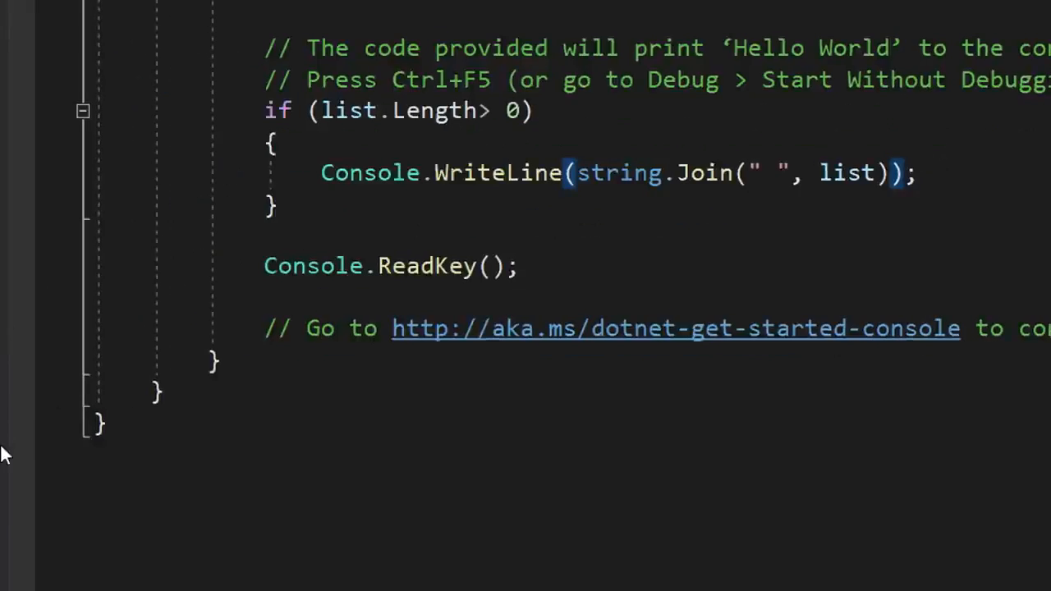
{"action": "scroll", "scroll_direction": "down", "scroll_amount": 3}
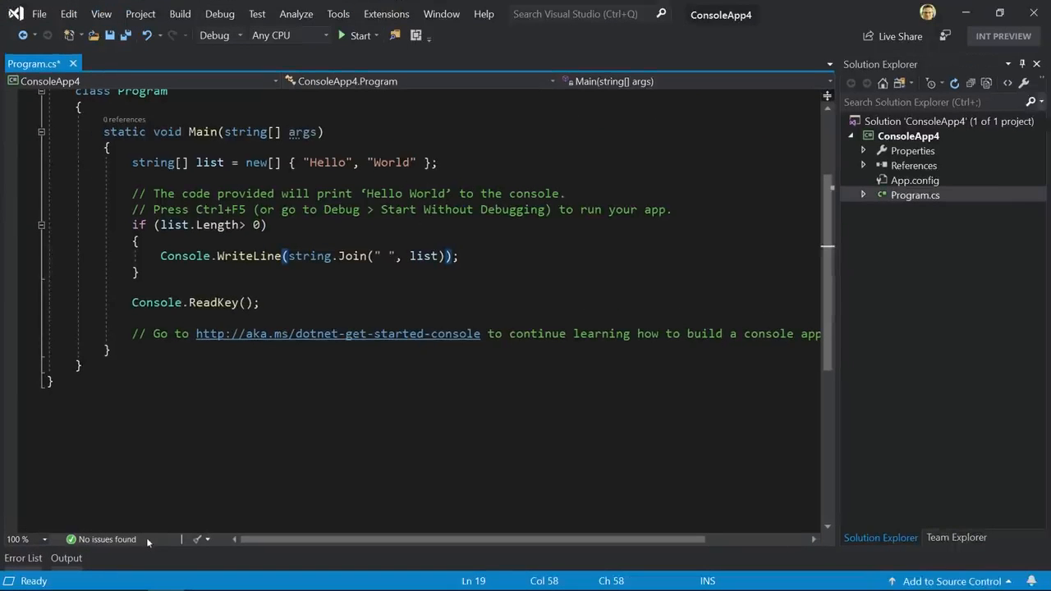
{"action": "left_click", "coordinate": [546, 184]}
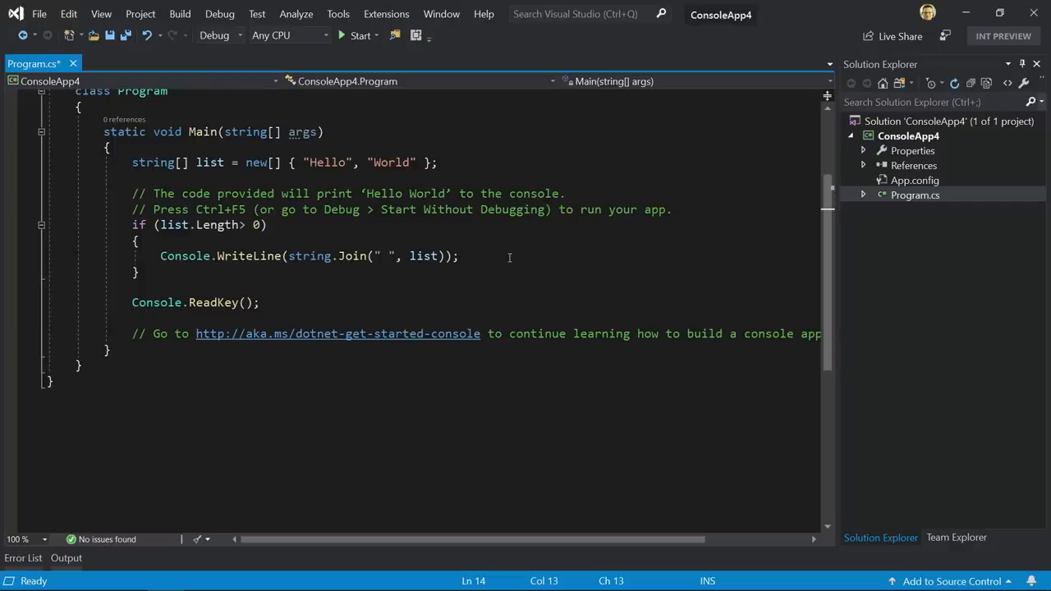
{"action": "mouse_move", "coordinate": [463, 164]}
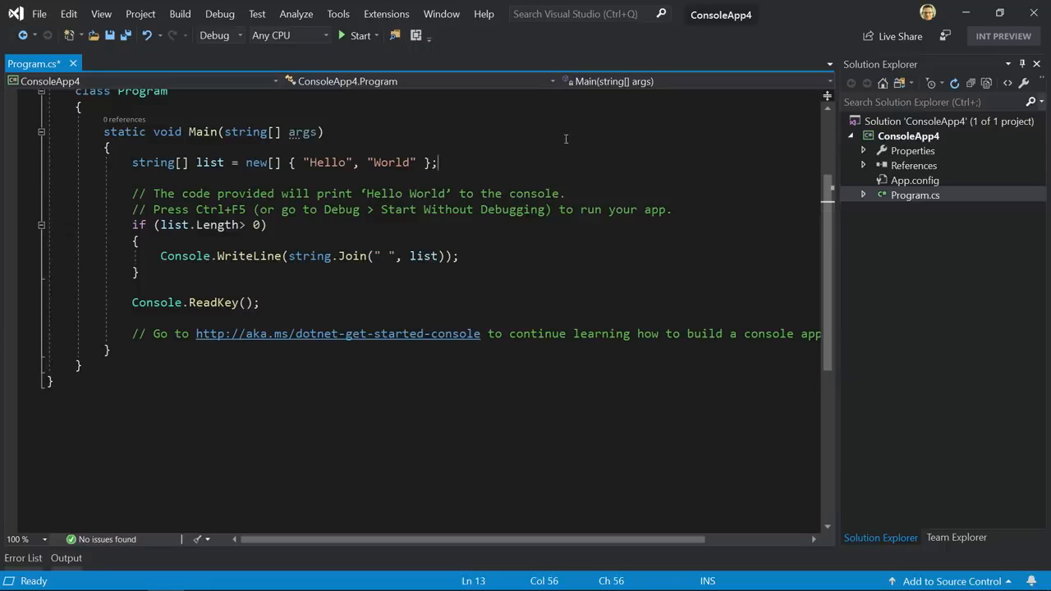
{"action": "key", "text": "ctrl+s"}
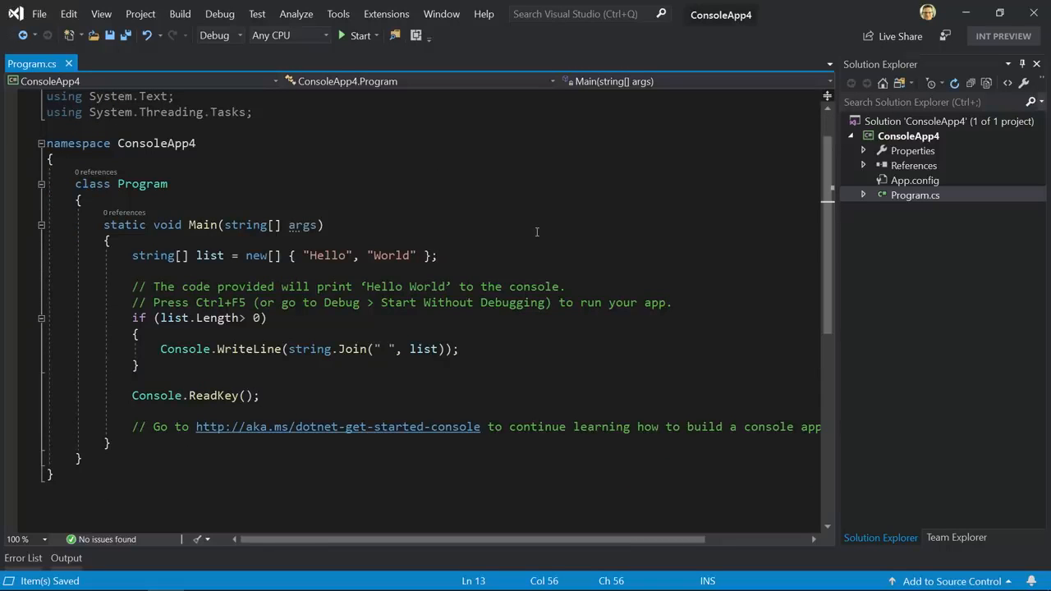
{"action": "mouse_move", "coordinate": [611, 263]}
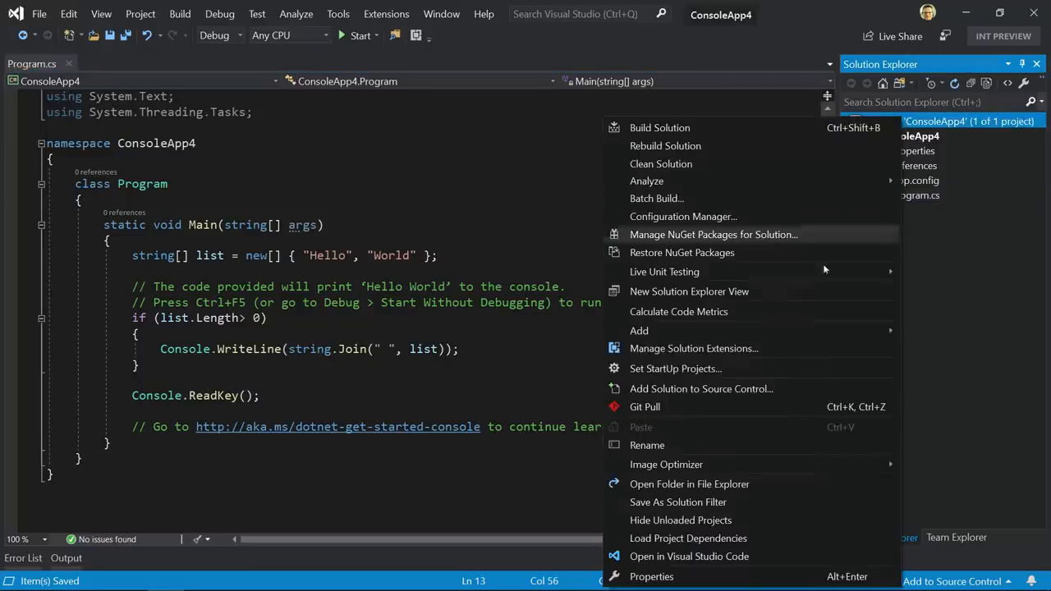
{"action": "mouse_move", "coordinate": [713, 427]}
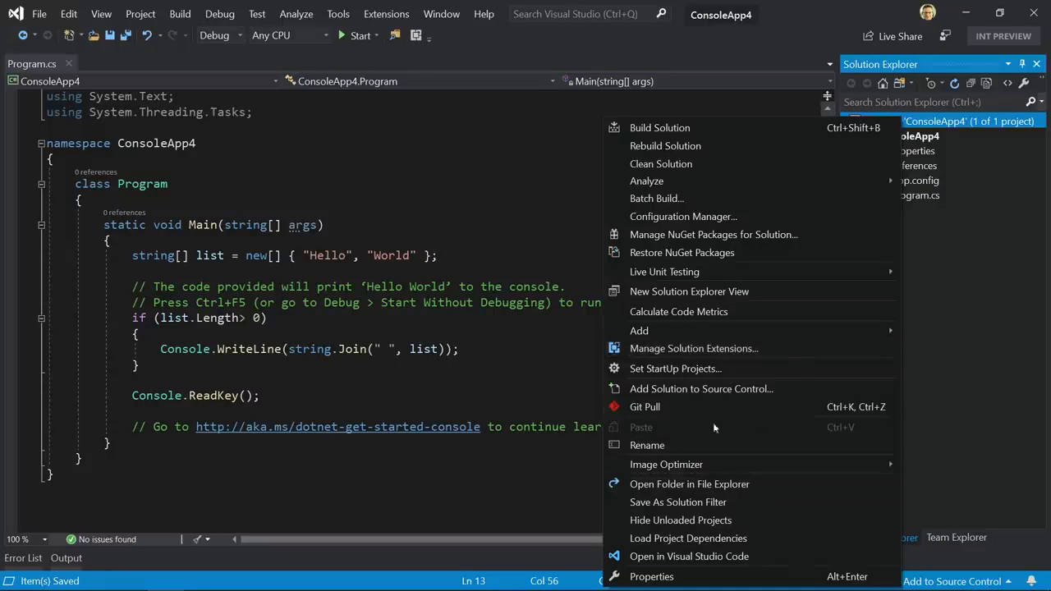
{"action": "mouse_move", "coordinate": [699, 388]}
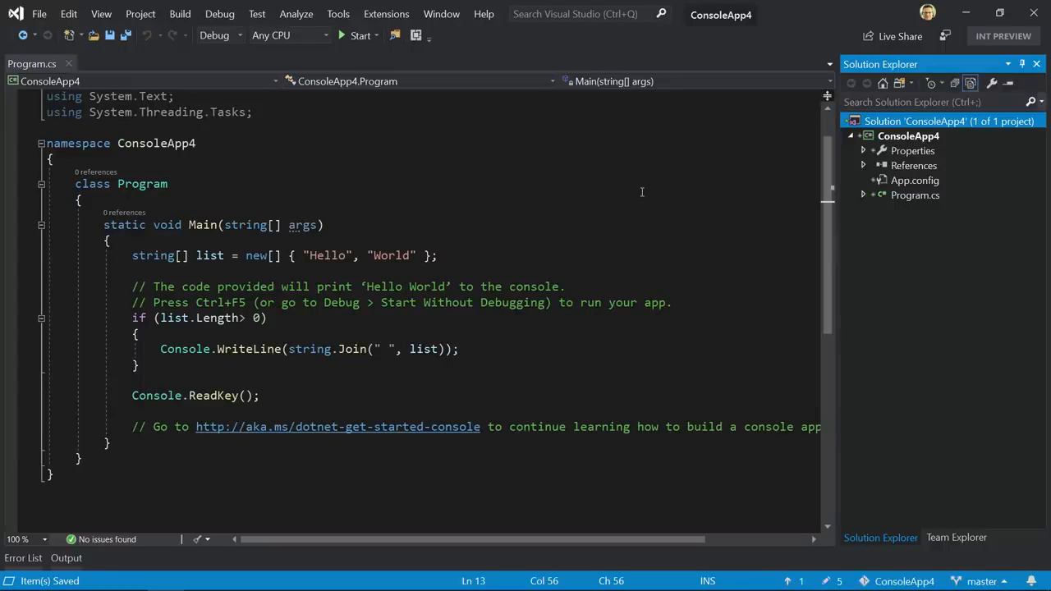
{"action": "left_click", "coordinate": [913, 164]}
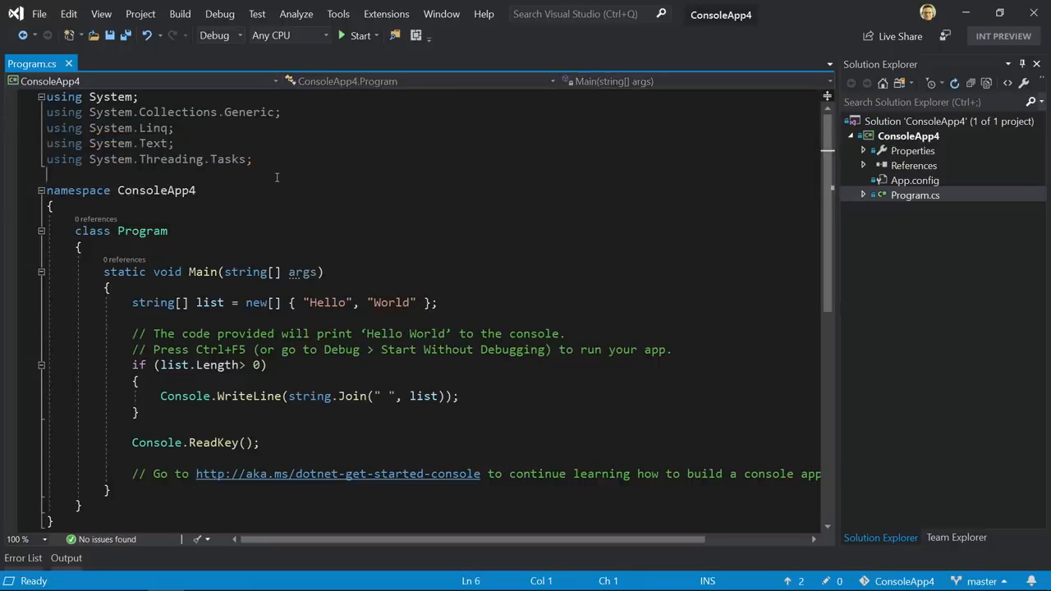
{"action": "mouse_move", "coordinate": [345, 223]}
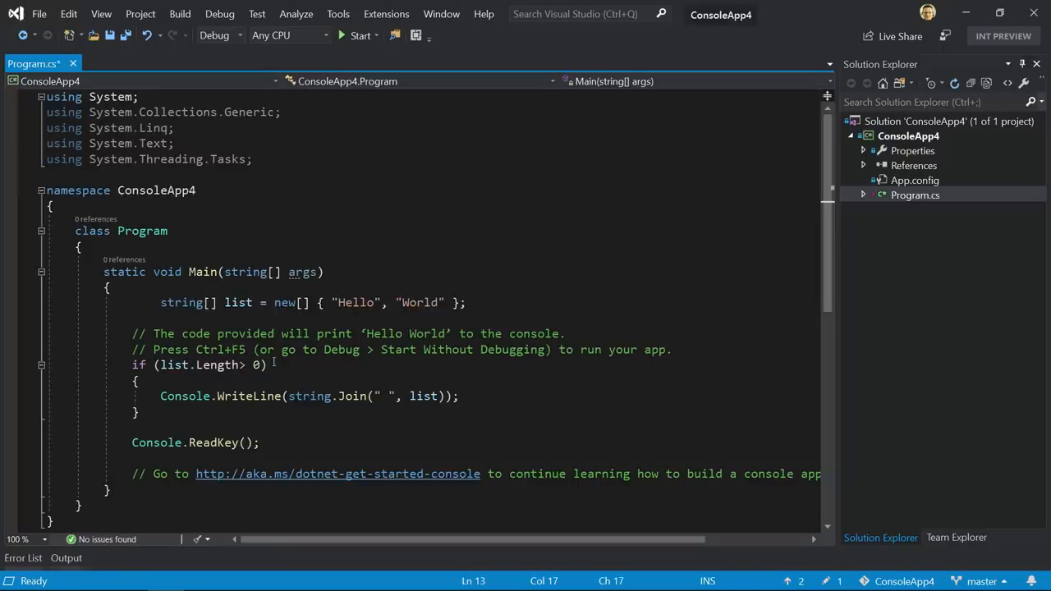
- Select the comment lines in Main to delete them and misalign the string[] list line
{"action": "double_click", "coordinate": [181, 303]}
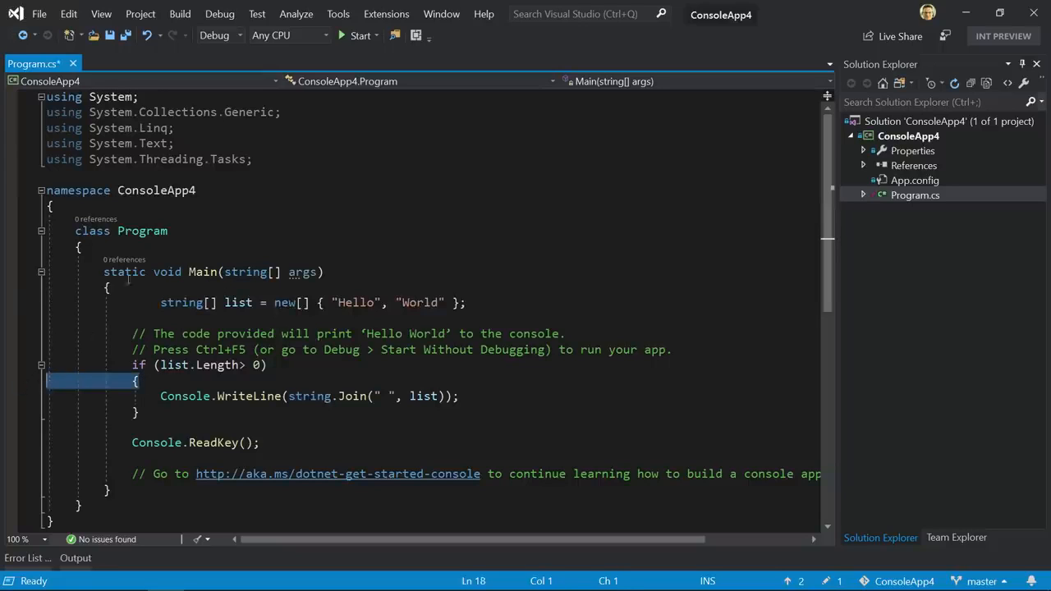
{"action": "double_click", "coordinate": [181, 302]}
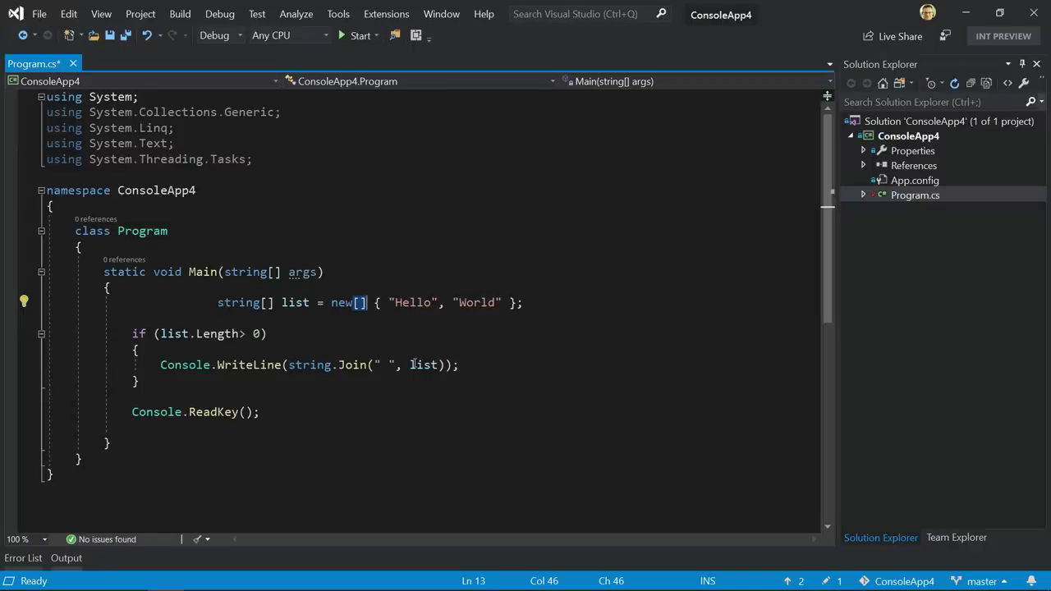
{"action": "mouse_move", "coordinate": [207, 539]}
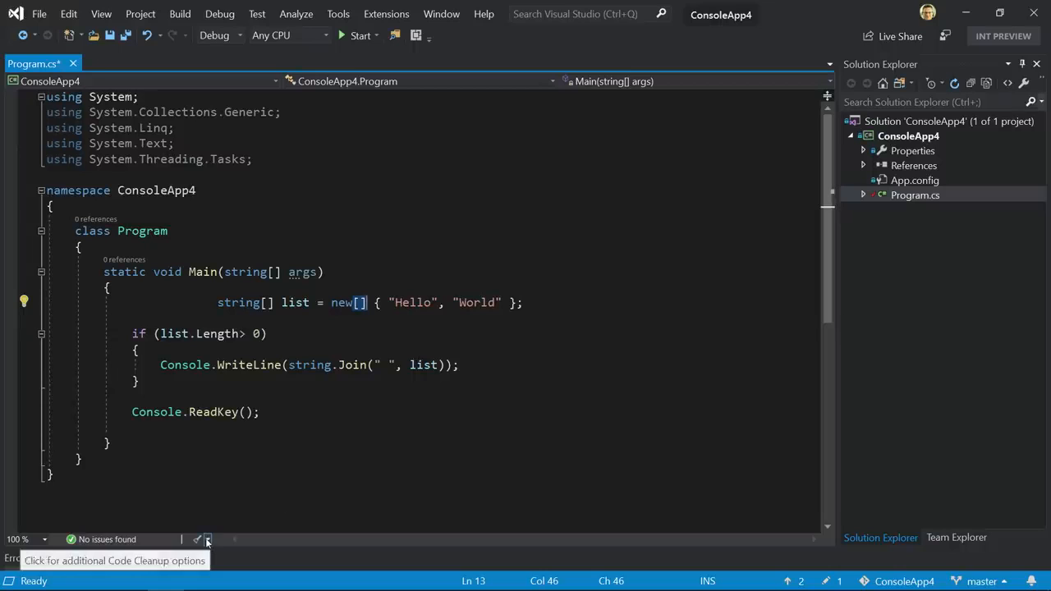
- Choose Configure Code Cleanup from the status-bar broom dropdown
{"action": "left_click", "coordinate": [207, 538]}
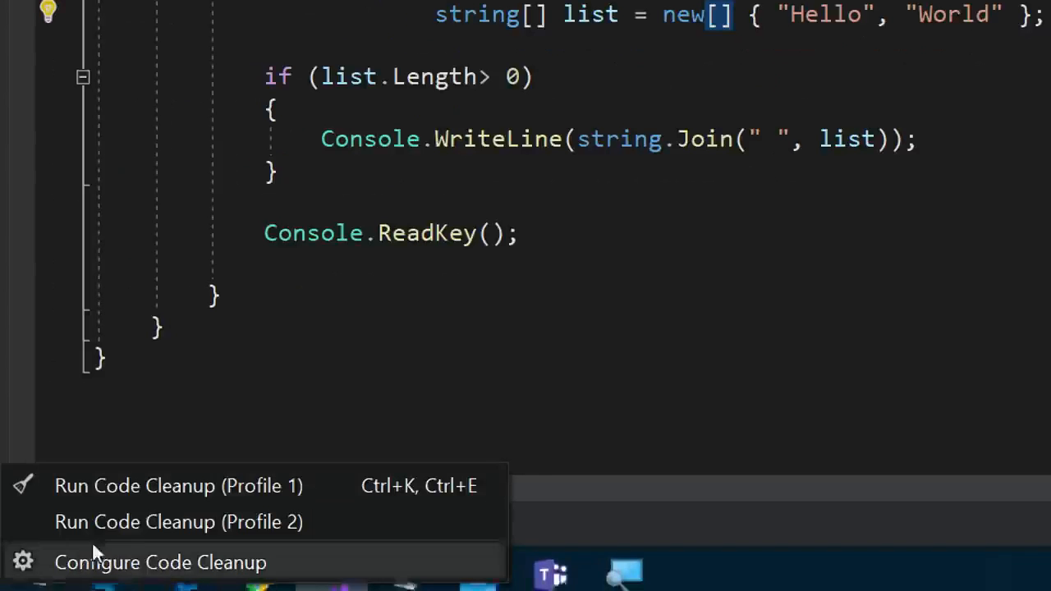
{"action": "mouse_move", "coordinate": [253, 486]}
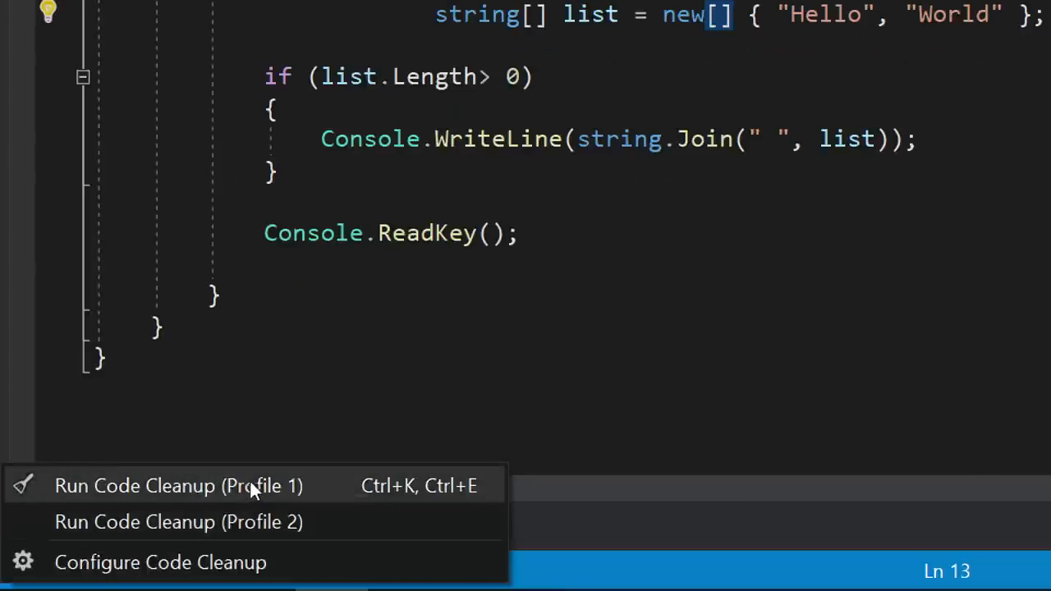
{"action": "mouse_move", "coordinate": [431, 496]}
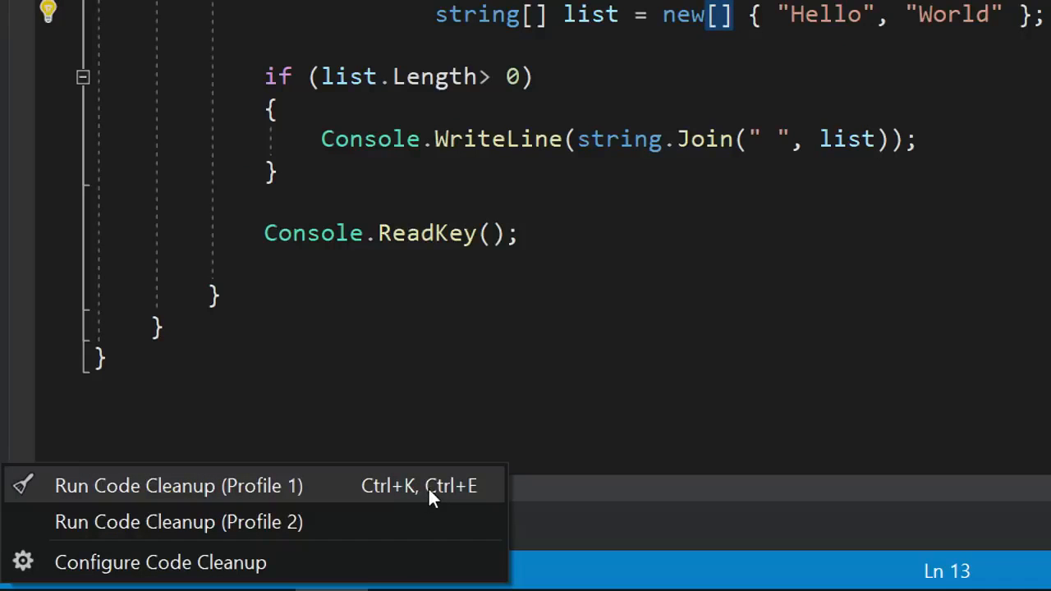
{"action": "mouse_move", "coordinate": [345, 562]}
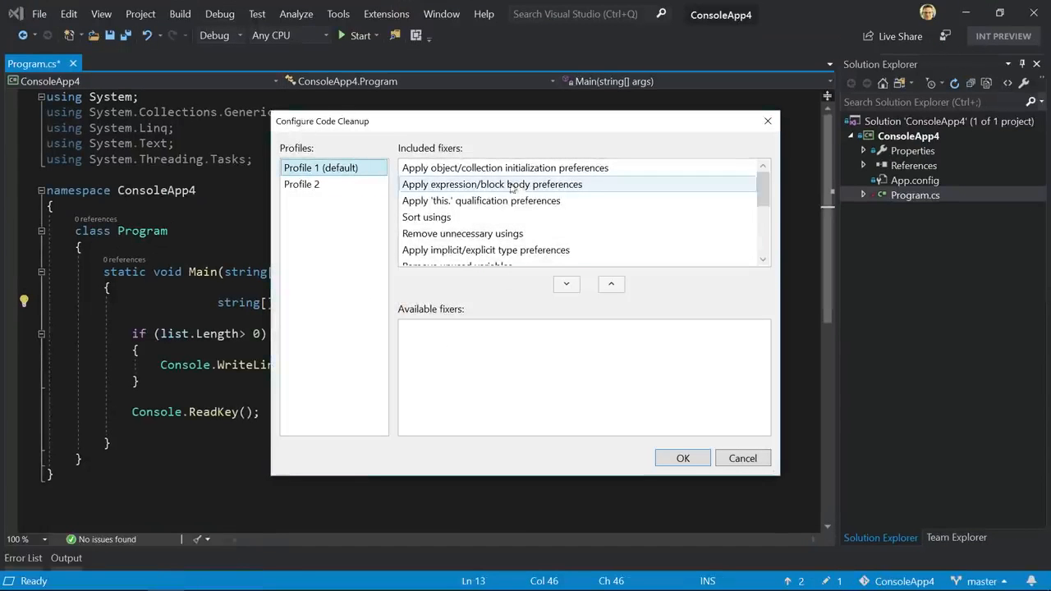
{"action": "left_click", "coordinate": [480, 200]}
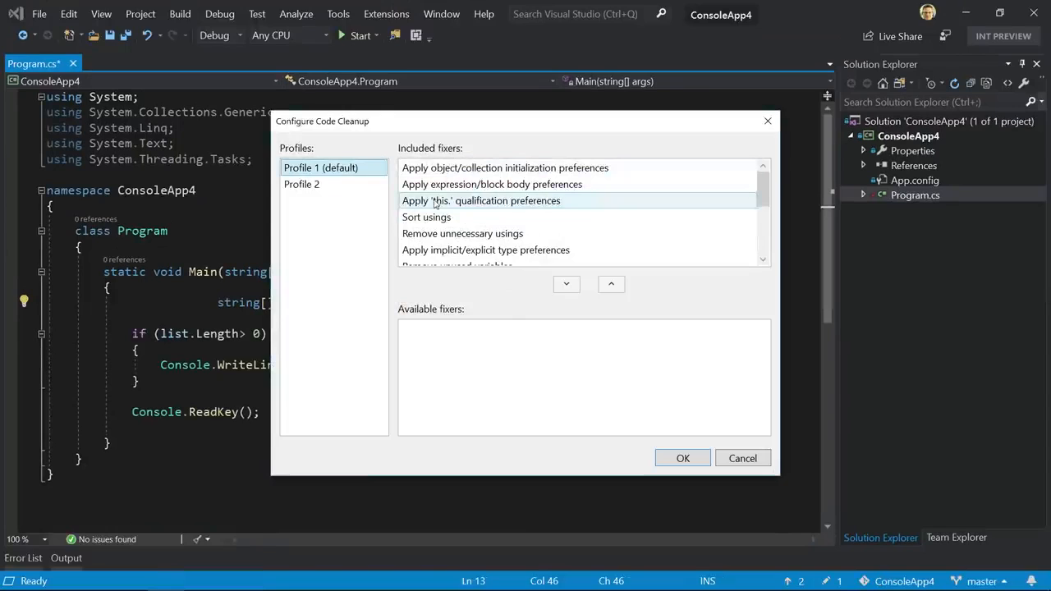
{"action": "left_click", "coordinate": [565, 282]}
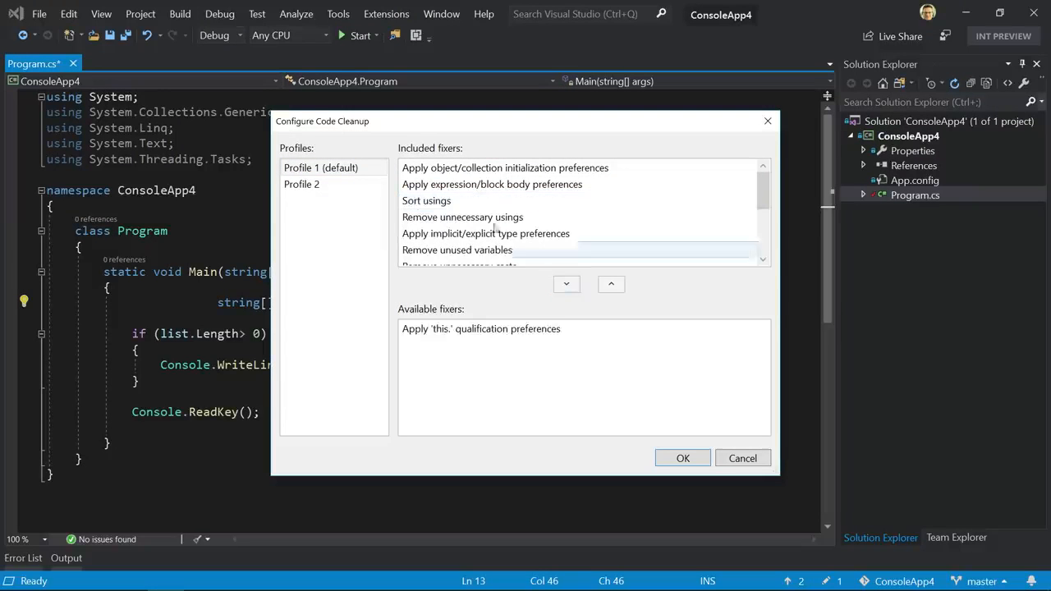
{"action": "left_click", "coordinate": [611, 284]}
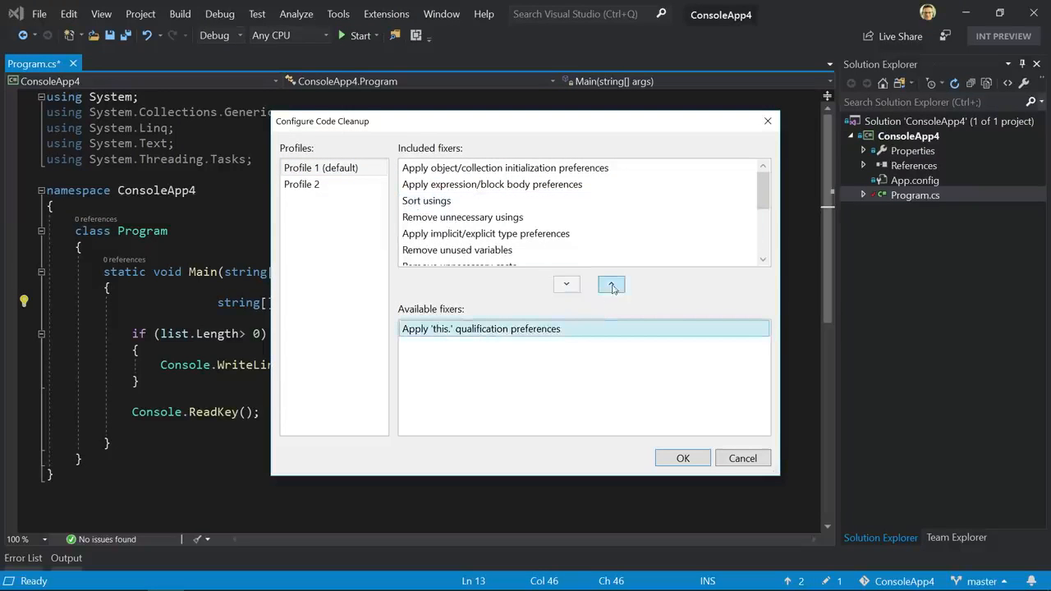
{"action": "left_click", "coordinate": [611, 284]}
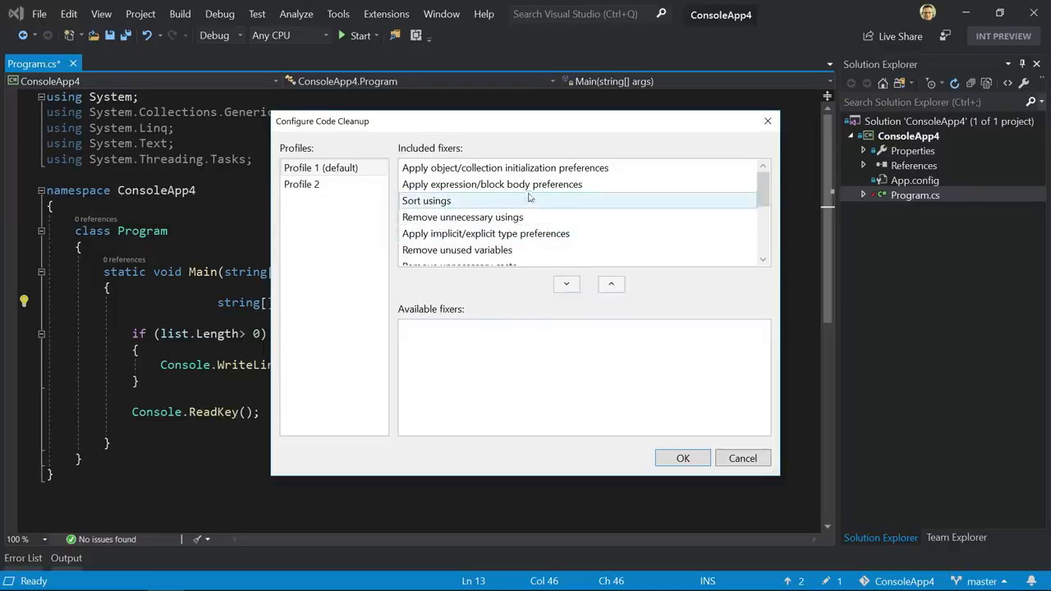
{"action": "left_click", "coordinate": [493, 184]}
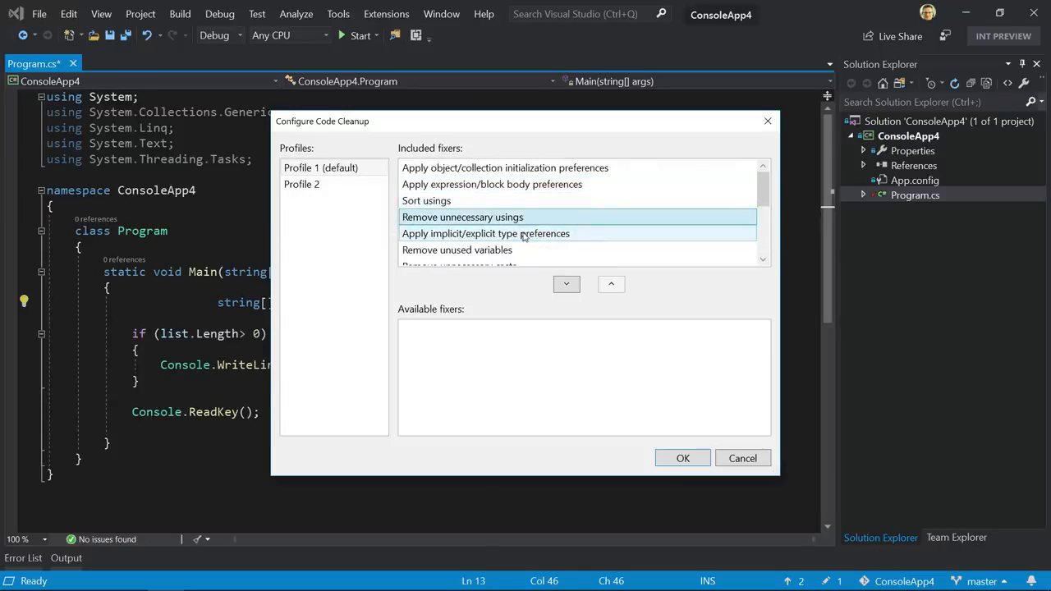
{"action": "scroll", "scroll_direction": "down", "scroll_amount": 3}
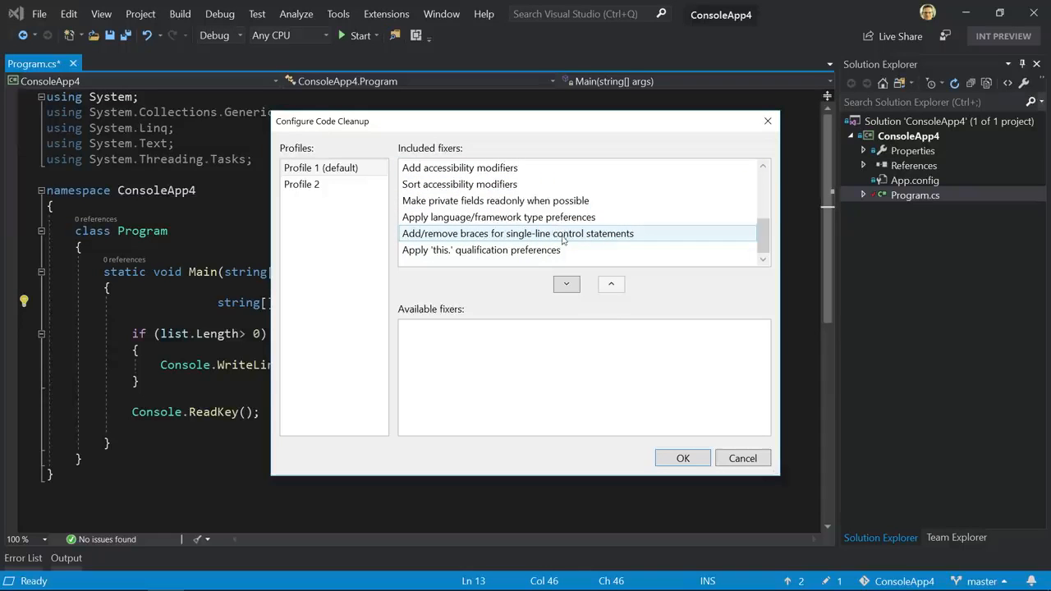
{"action": "mouse_move", "coordinate": [742, 458]}
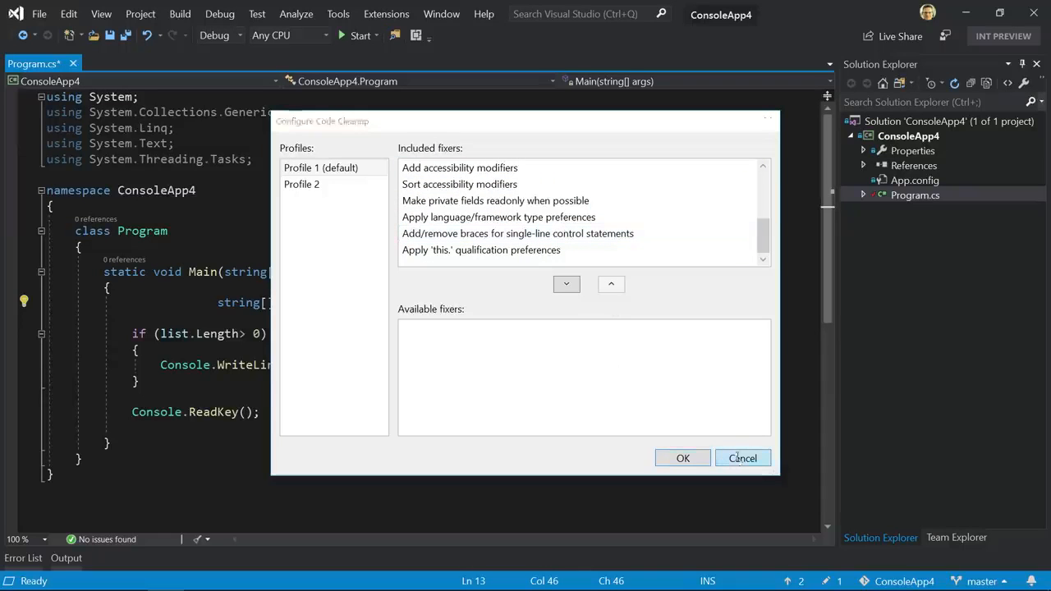
{"action": "left_click", "coordinate": [743, 458]}
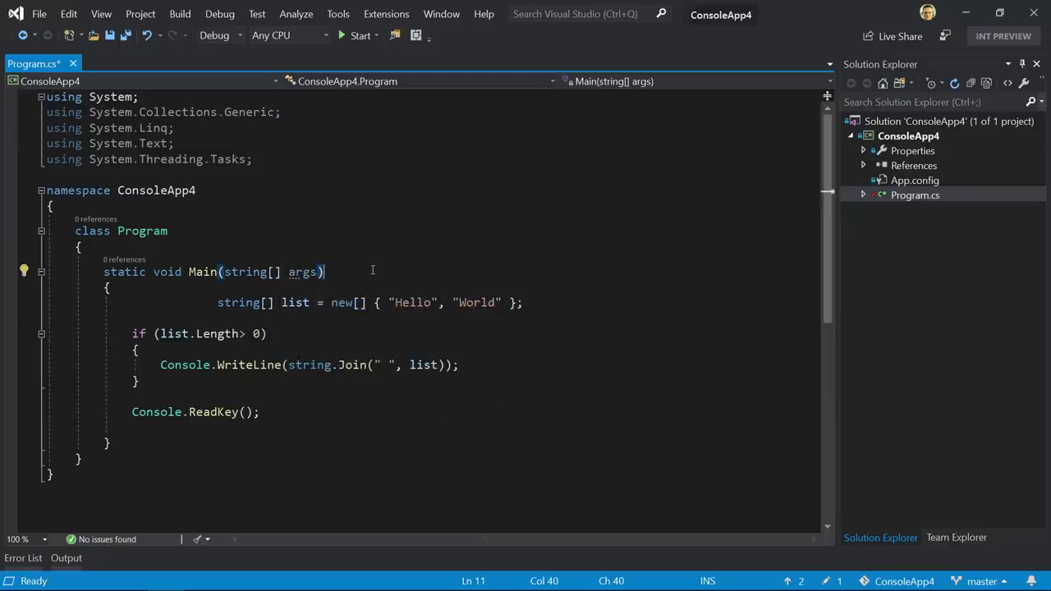
- Run Code Cleanup (Profile 1) on Program.cs with Ctrl+K, Ctrl+E and reopen the cleanup dropdown
{"action": "key", "text": "ctrl+k"}
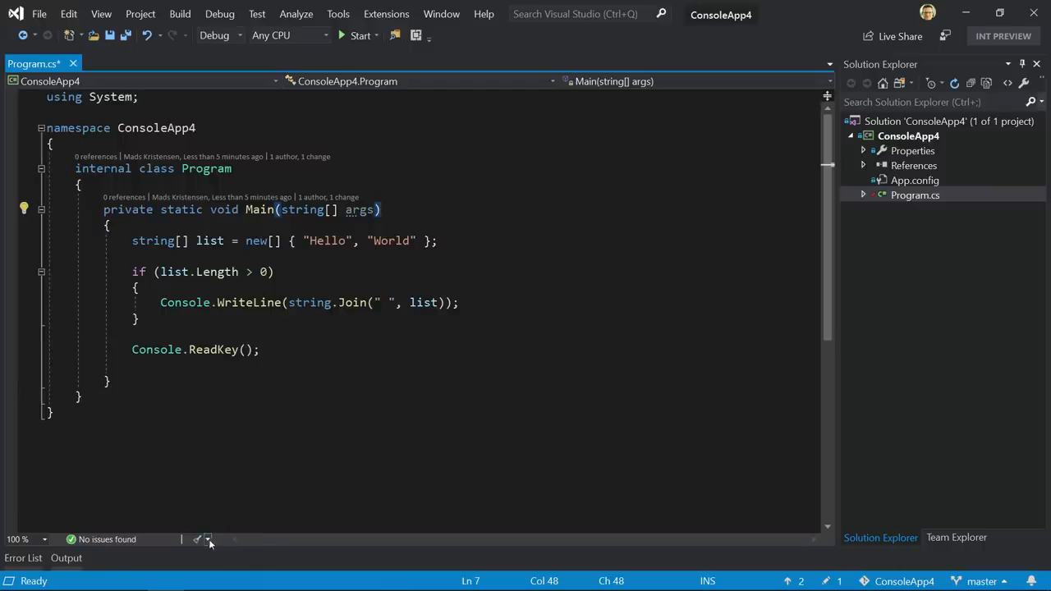
{"action": "left_click", "coordinate": [209, 539]}
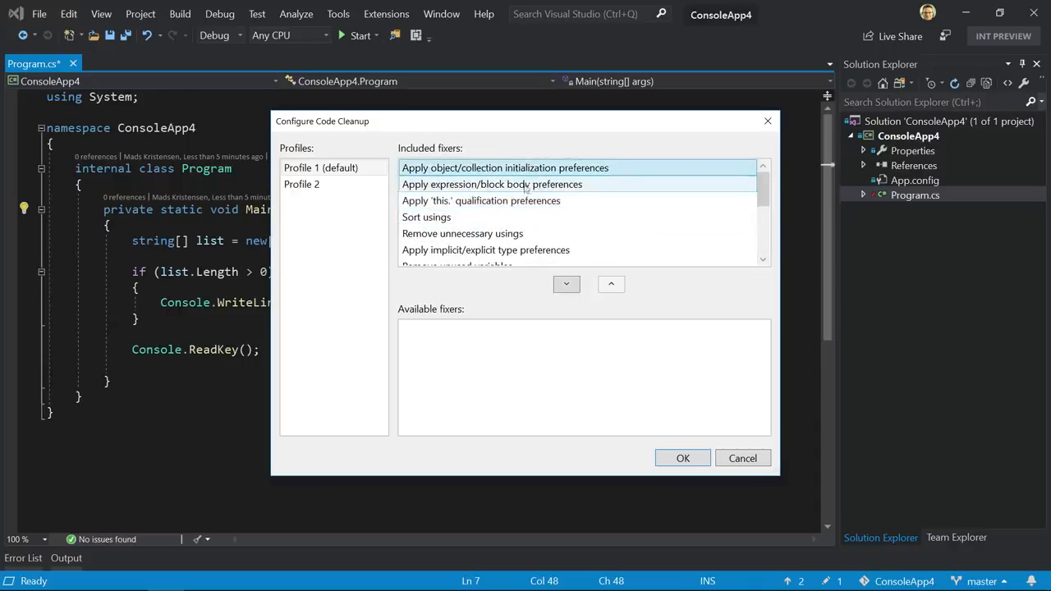
- Review the cleanup fixers list and save Program.cs with Ctrl+S
{"action": "scroll", "scroll_direction": "down", "scroll_amount": 3}
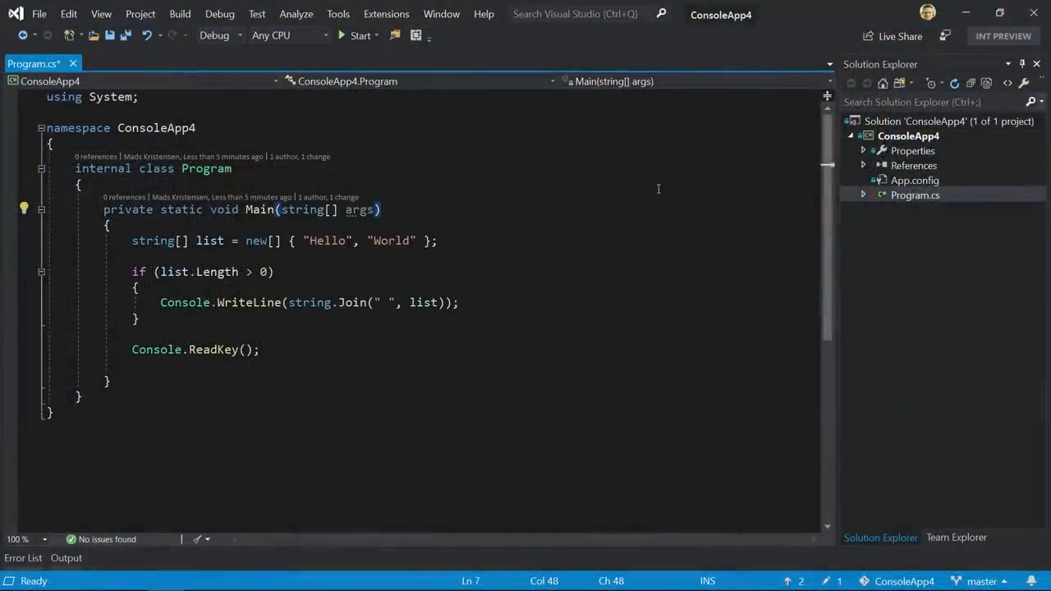
{"action": "key", "text": "ctrl+s"}
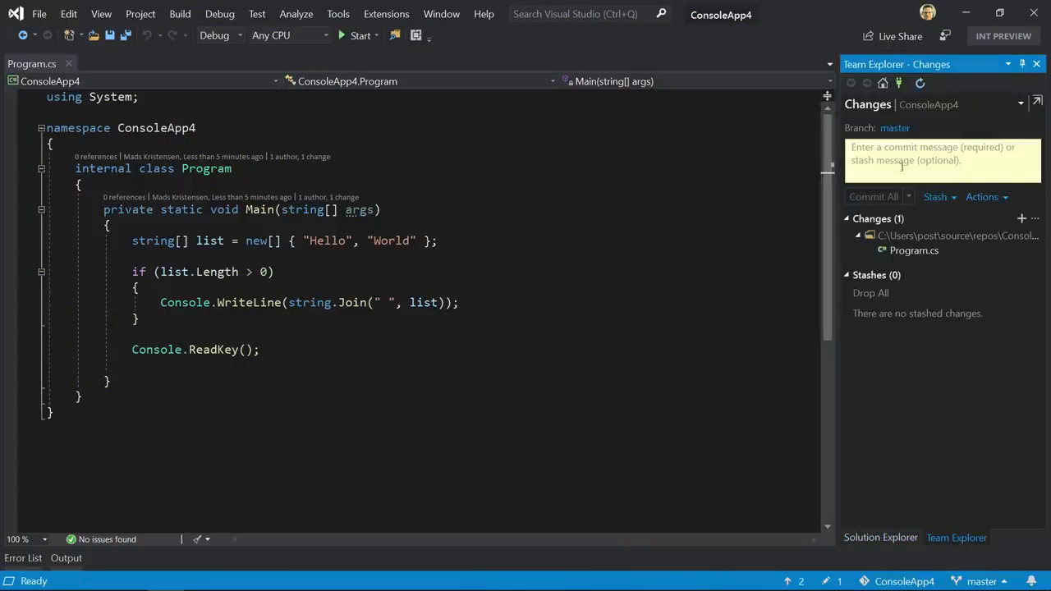
- Enter the message 'Cleanup' in Team Explorer Changes and Stash All pending changes
{"action": "type", "text": "C"}
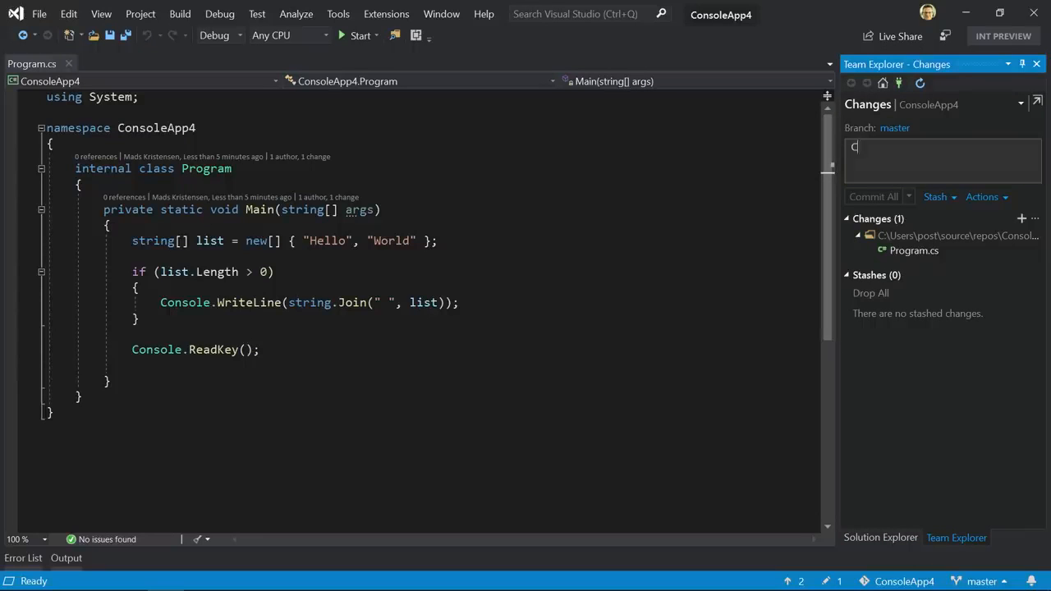
{"action": "type", "text": "leanup"}
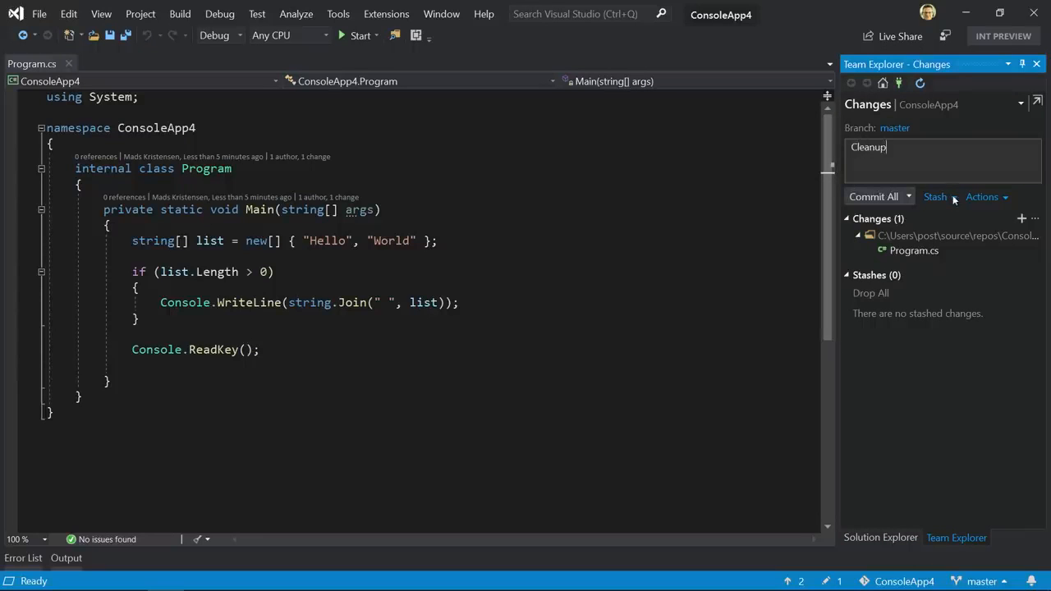
{"action": "left_click", "coordinate": [953, 197]}
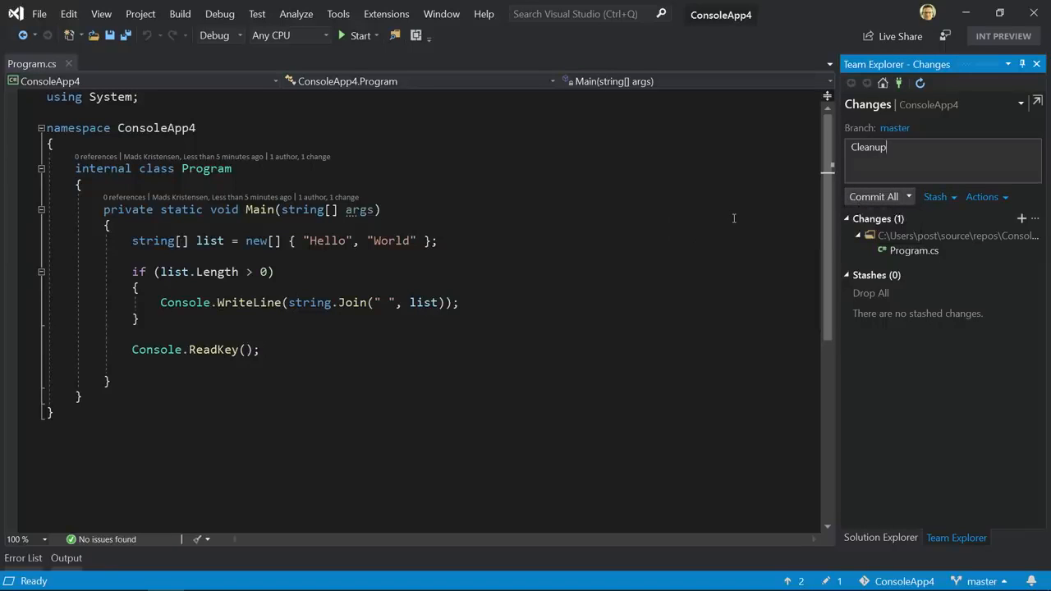
{"action": "left_click", "coordinate": [935, 197]}
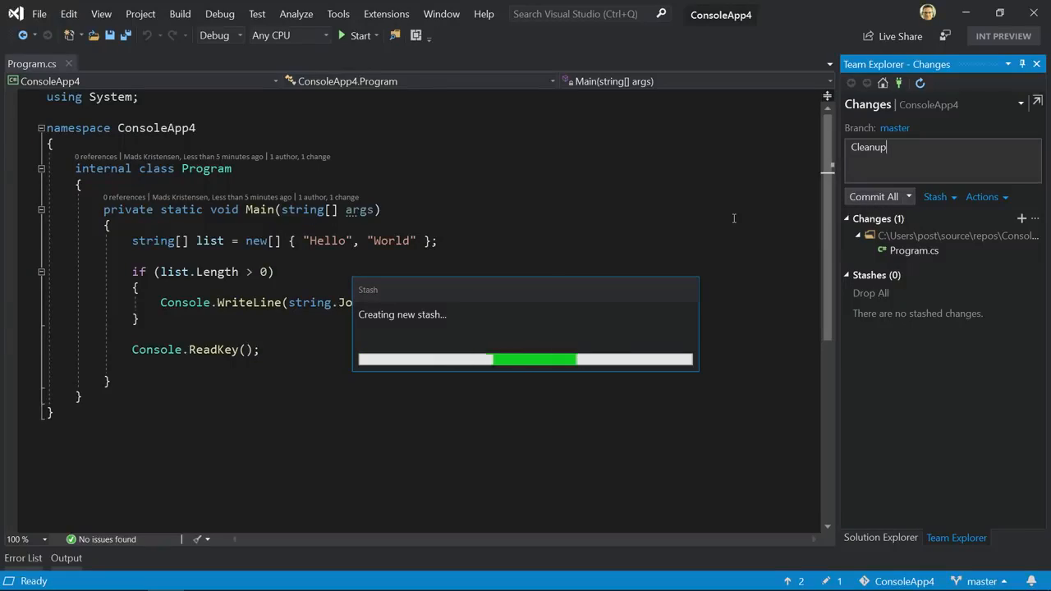